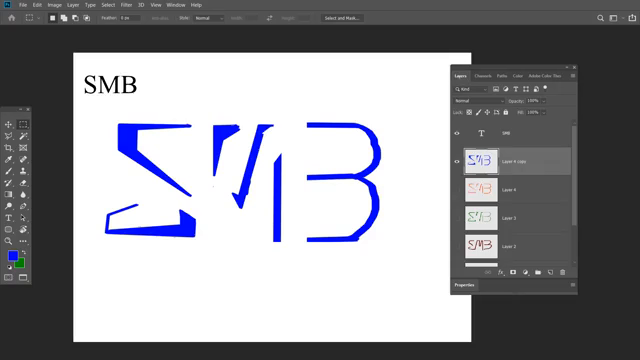
pyautogui.moveTo(269, 93)
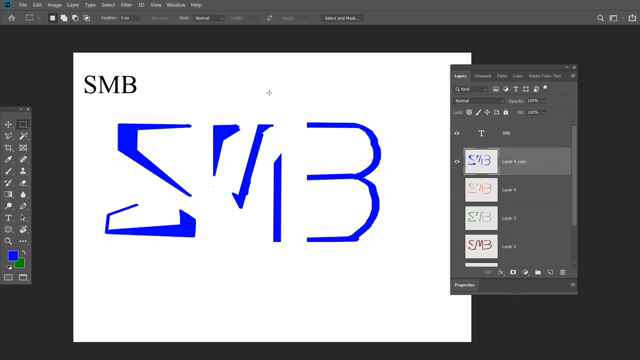
pyautogui.moveTo(276, 148)
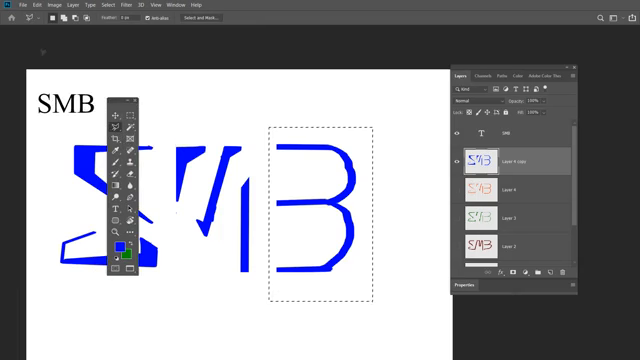
# - Pick the Rectangular Marquee tool to select part of the SMB lettering
pyautogui.click(33, 9)
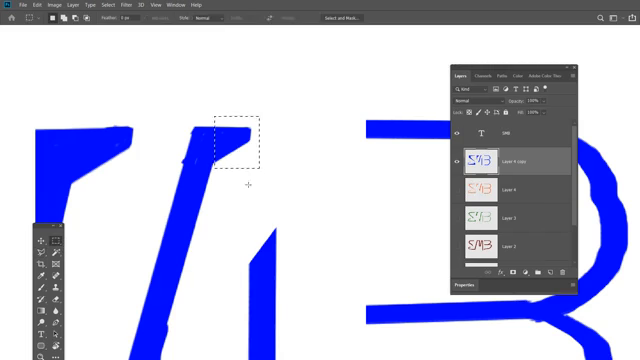
pyautogui.moveTo(261, 146)
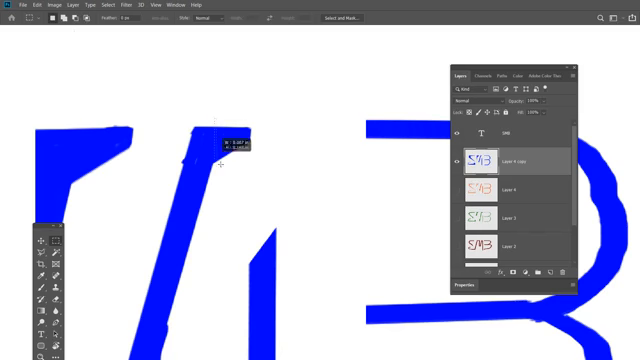
# - Select the pointed tip of the M's diagonal stroke and warp it into a new bend
pyautogui.moveTo(215, 128); pyautogui.dragTo(290, 168)
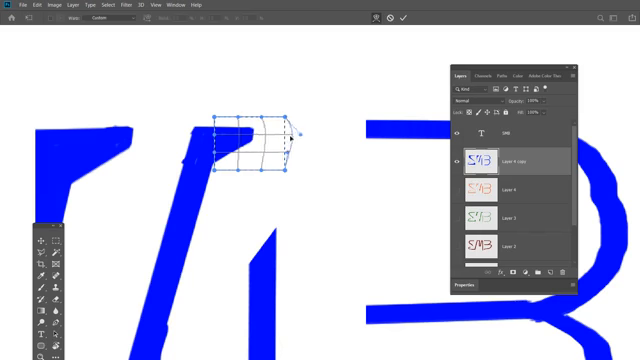
pyautogui.moveTo(300, 130); pyautogui.dragTo(345, 143)
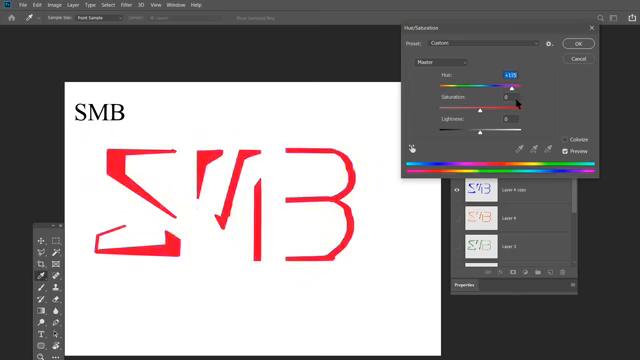
# - Shift the logo hue to +135 for red, then save over logo design.tif as TIFF
pyautogui.moveTo(518, 95); pyautogui.dragTo(515, 95)
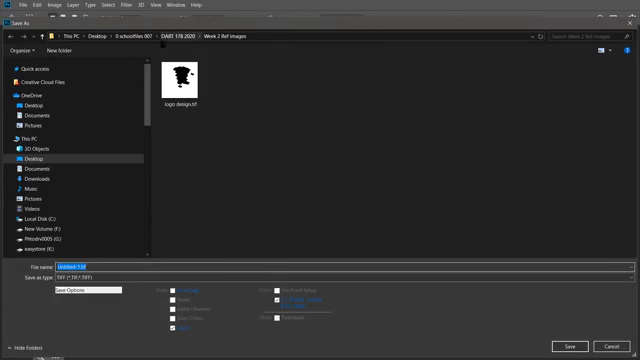
pyautogui.click(185, 80)
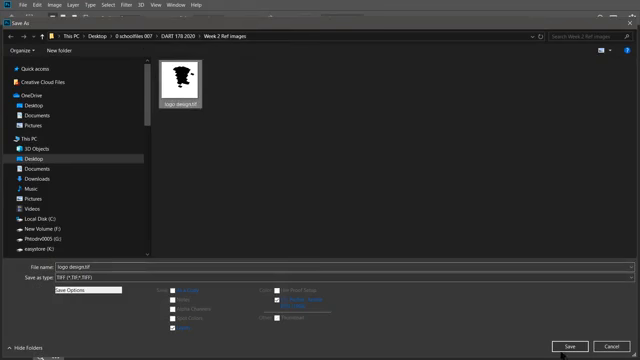
pyautogui.click(572, 343)
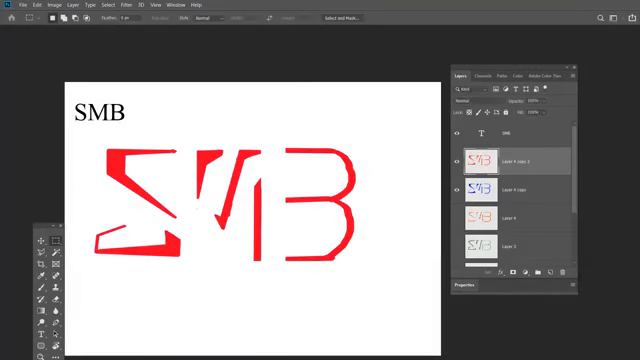
pyautogui.moveTo(310, 162)
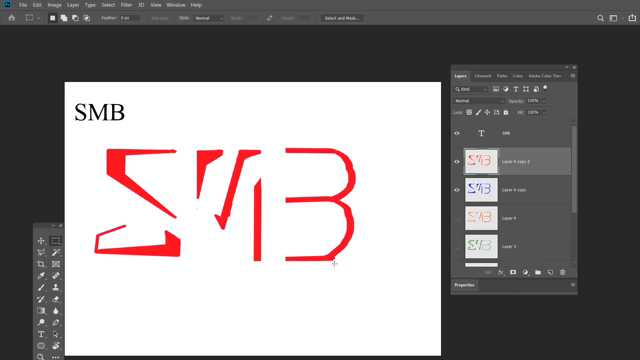
pyautogui.moveTo(345, 262)
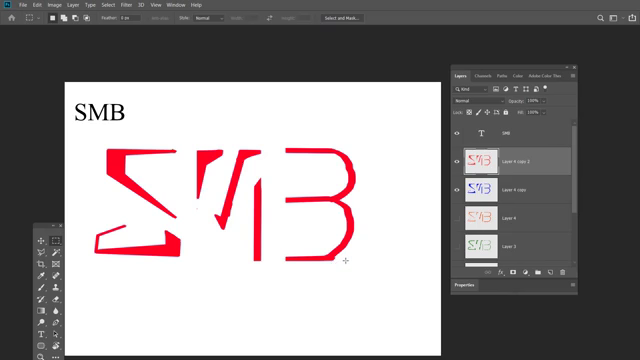
pyautogui.moveTo(299, 221)
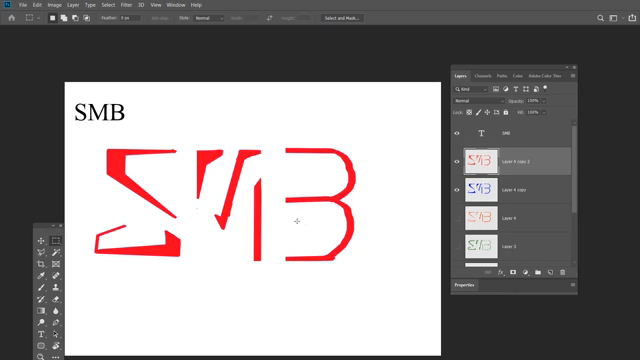
pyautogui.moveTo(317, 170)
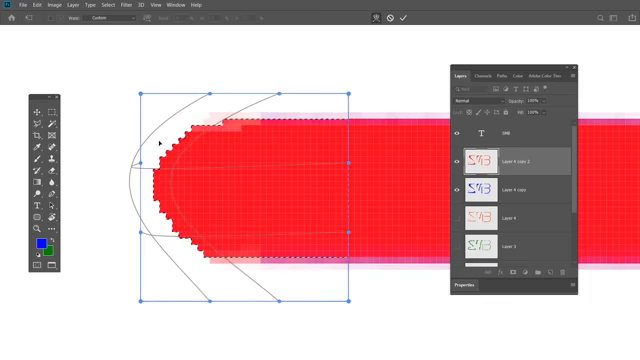
pyautogui.moveTo(136, 188)
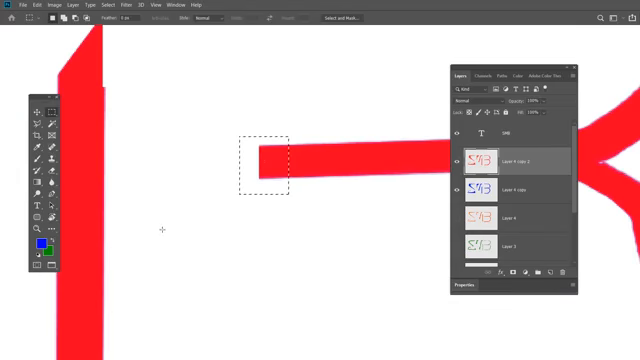
# - Choose the Rectangular Marquee tool for selecting the horizontal red stroke's end
pyautogui.click(33, 5)
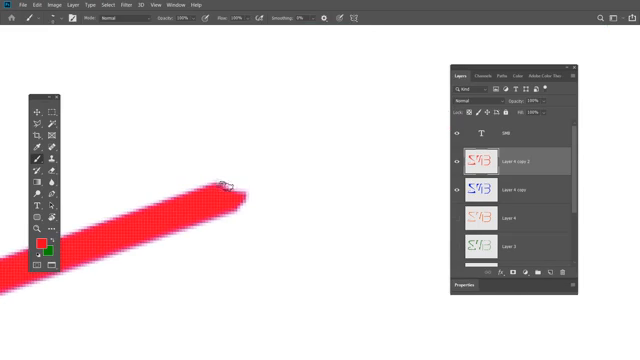
# - Brush red paint along a diagonal stroke end on Layer 4 copy 2 to round it
pyautogui.moveTo(225, 185); pyautogui.dragTo(260, 175)
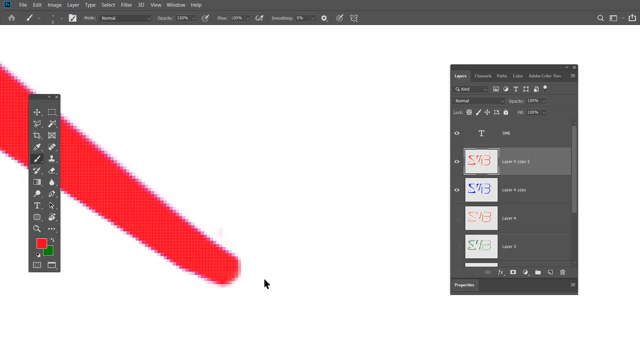
pyautogui.moveTo(392, 30)
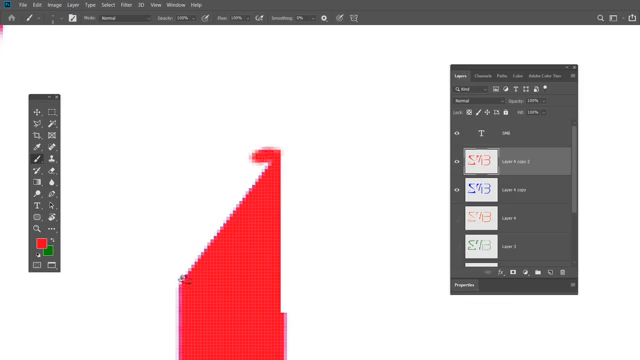
pyautogui.moveTo(172, 274)
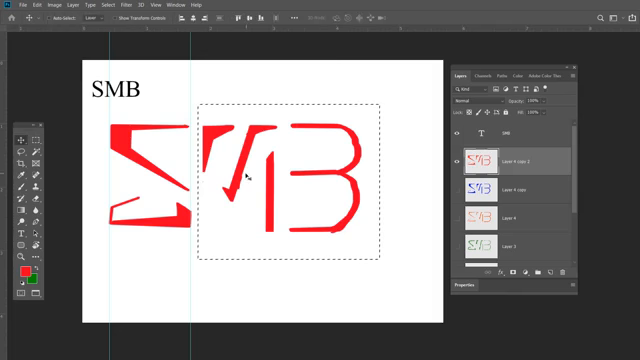
pyautogui.moveTo(318, 186)
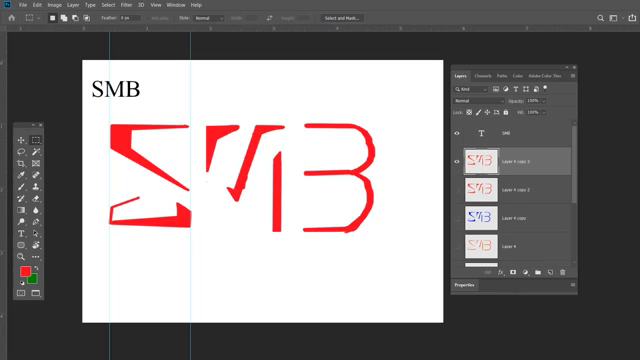
pyautogui.moveTo(278, 47)
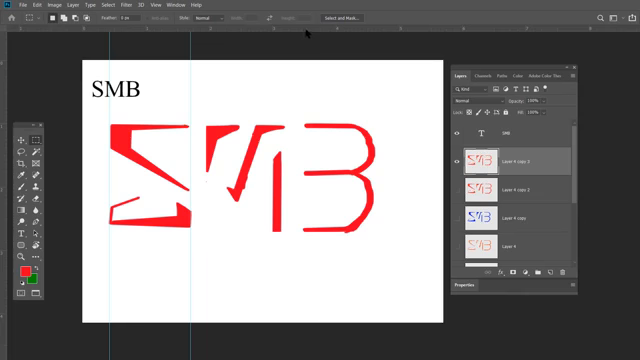
pyautogui.moveTo(293, 74)
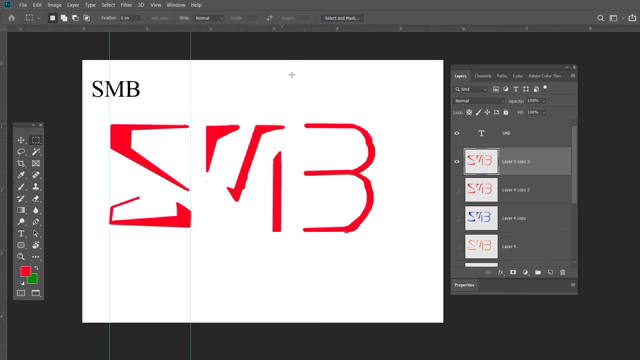
# - Drag a horizontal guide from the top ruler down to the red letters' edge
pyautogui.moveTo(291, 73); pyautogui.dragTo(275, 120)
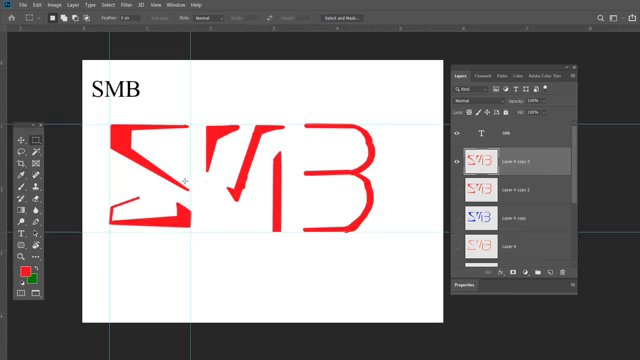
pyautogui.moveTo(150, 243)
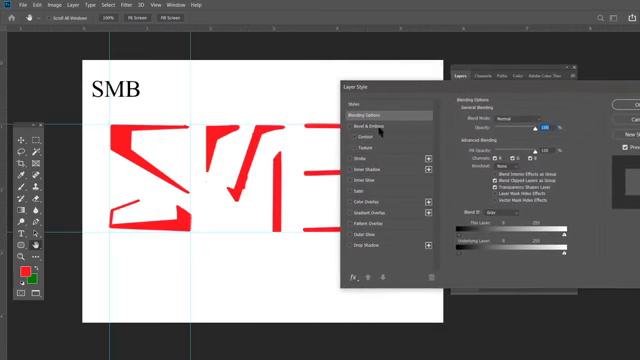
# - Open the Layer Style dialog for Layer 4 copy 3 from the Layers panel
pyautogui.click(364, 127)
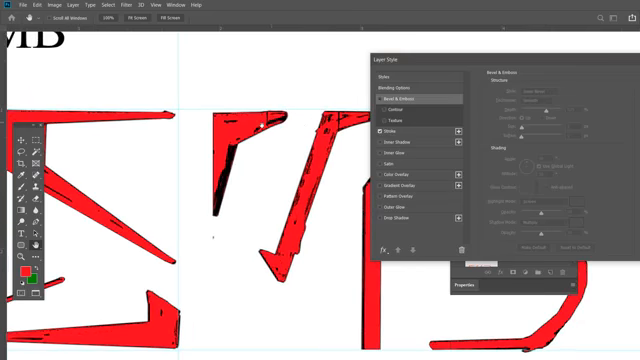
pyautogui.moveTo(247, 157)
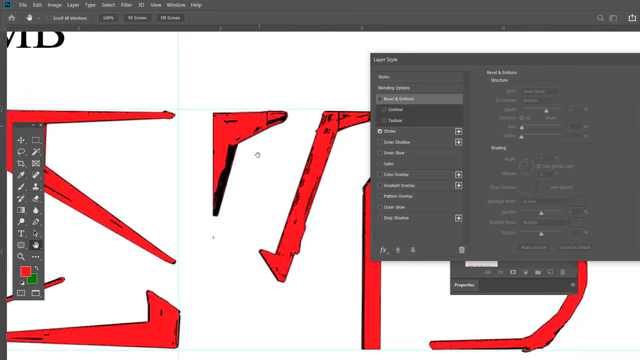
pyautogui.moveTo(218, 175)
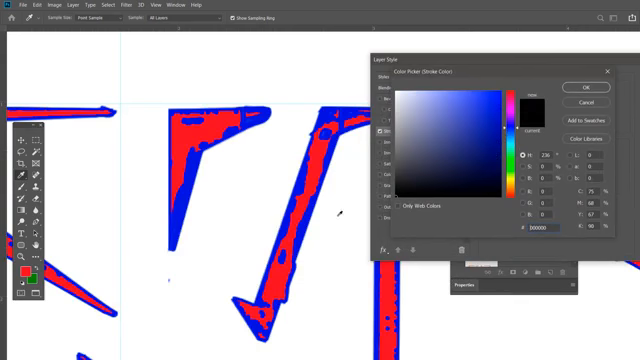
pyautogui.click(591, 86)
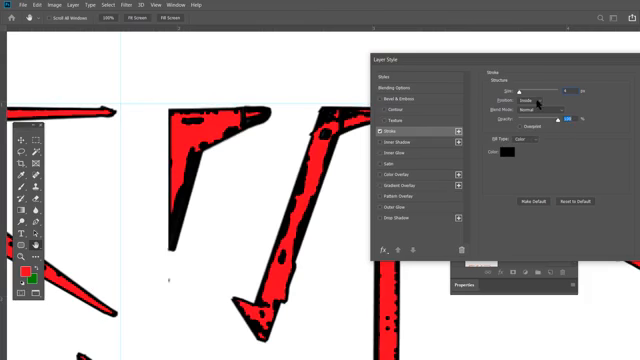
# - Set the black stroke's Position to Outside and raise its Size slightly
pyautogui.click(540, 103)
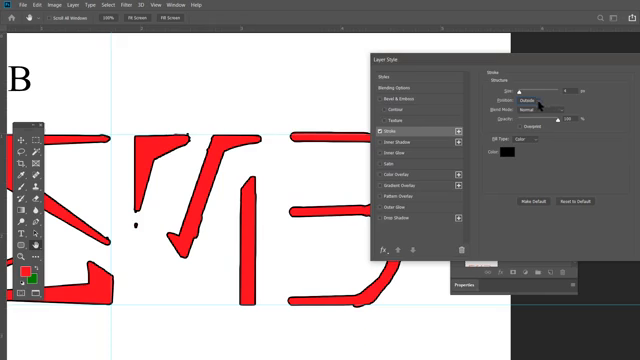
pyautogui.click(530, 98)
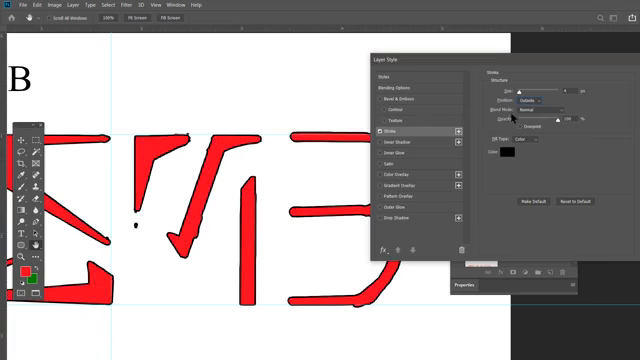
pyautogui.moveTo(515, 91); pyautogui.dragTo(535, 91)
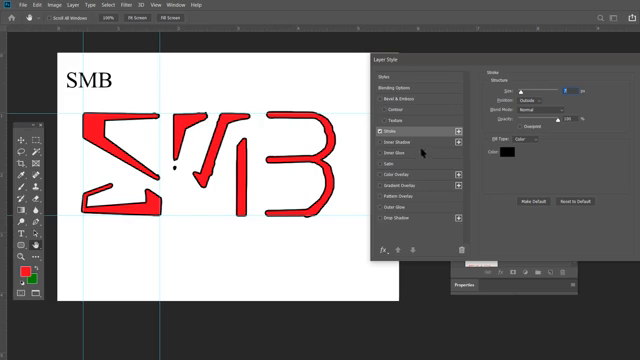
pyautogui.moveTo(405, 151)
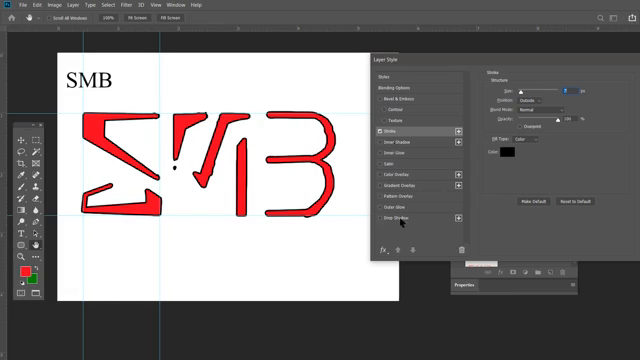
# - Enable Drop Shadow on the letters and confirm black as the shadow colour
pyautogui.click(406, 215)
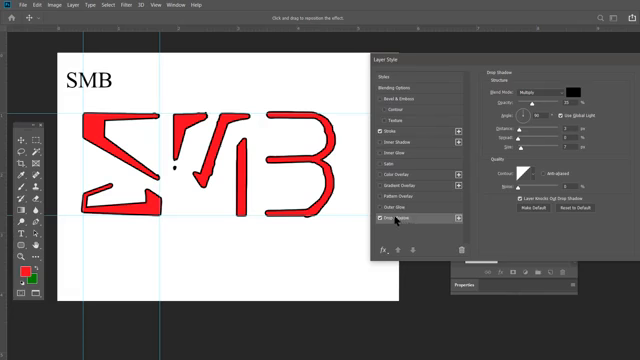
pyautogui.moveTo(262, 232)
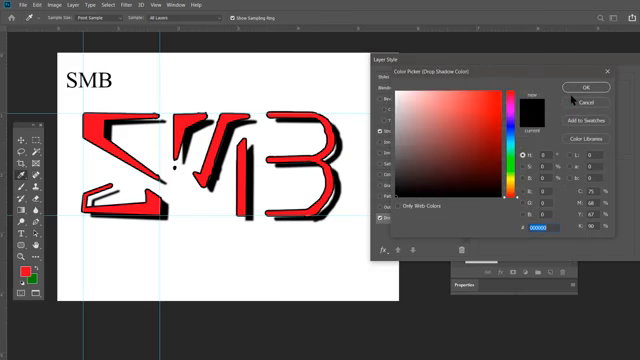
pyautogui.click(530, 97)
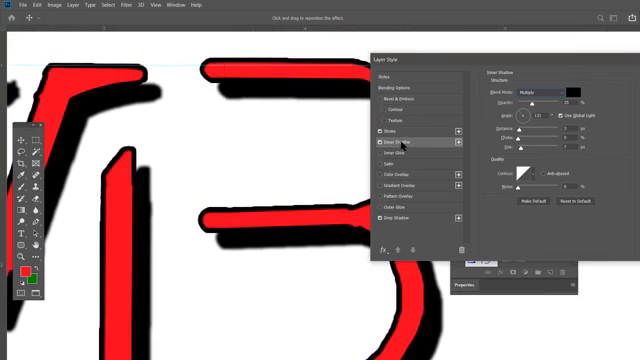
# - Enable Inner Shadow on the letters and try its colour, keeping it black
pyautogui.click(545, 85)
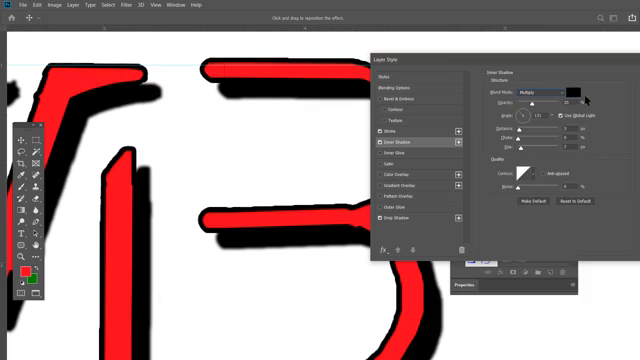
pyautogui.click(584, 94)
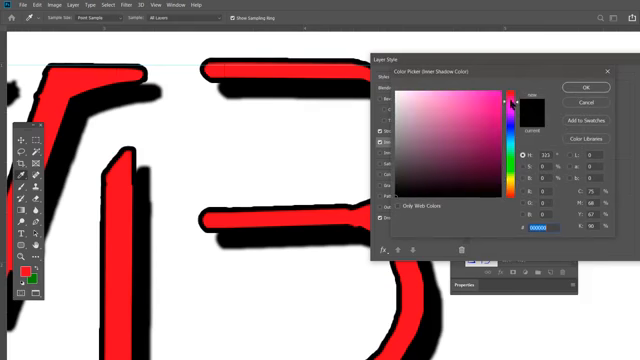
pyautogui.click(595, 92)
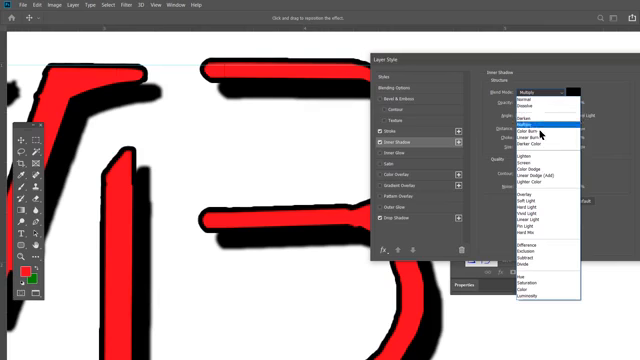
pyautogui.moveTo(525, 165)
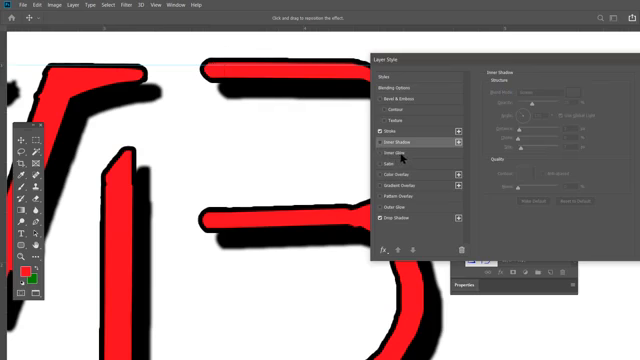
# - Enable Inner Glow, change its colour from yellow to green, and adjust its settings
pyautogui.click(389, 155)
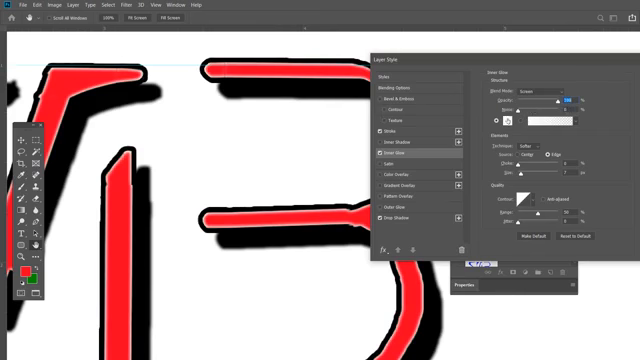
pyautogui.click(532, 118)
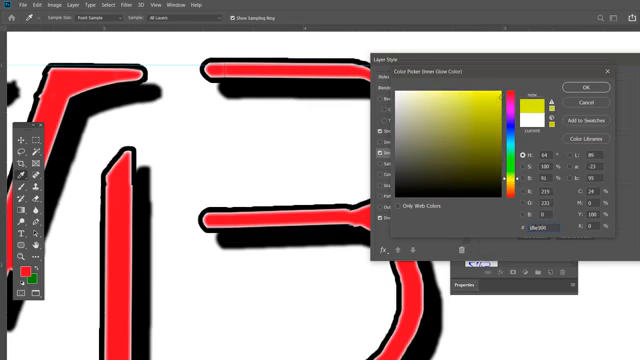
pyautogui.click(584, 87)
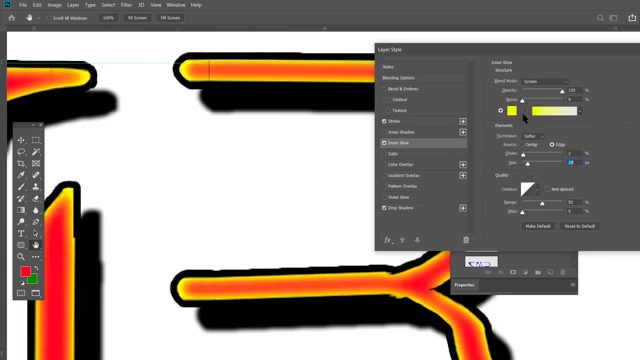
pyautogui.click(538, 103)
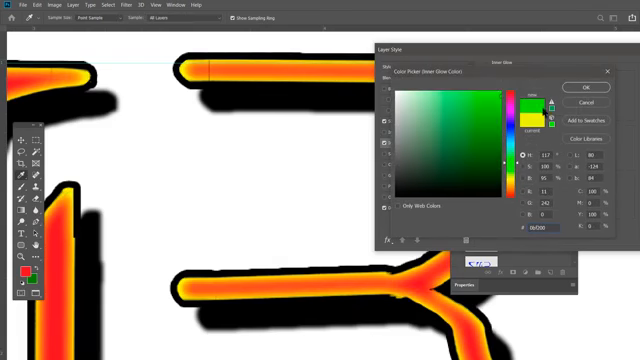
pyautogui.click(594, 89)
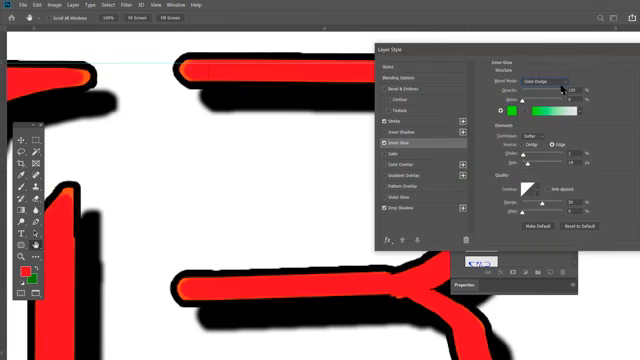
pyautogui.click(545, 74)
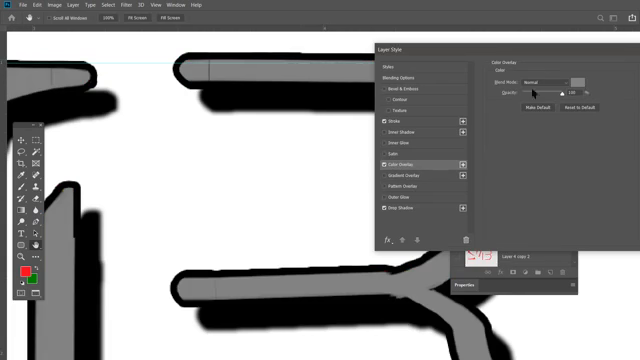
# - Try a different colour for the letter colour overlay
pyautogui.click(575, 74)
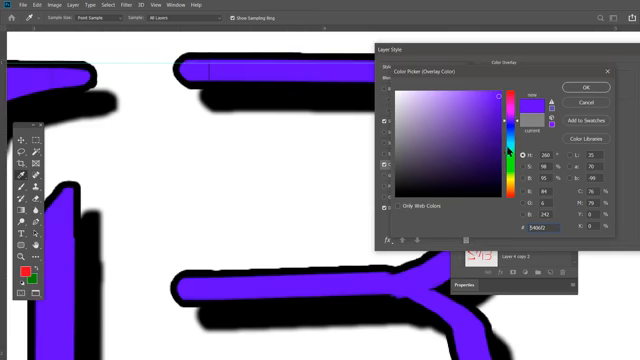
pyautogui.click(509, 135)
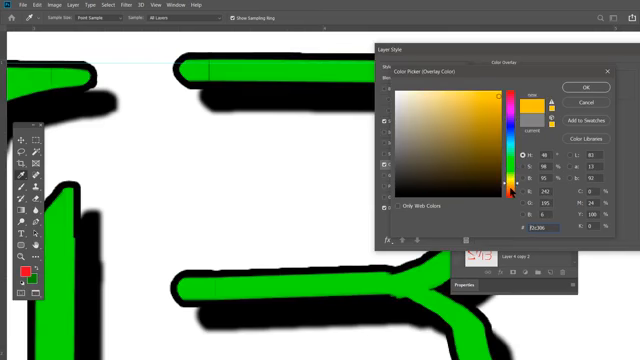